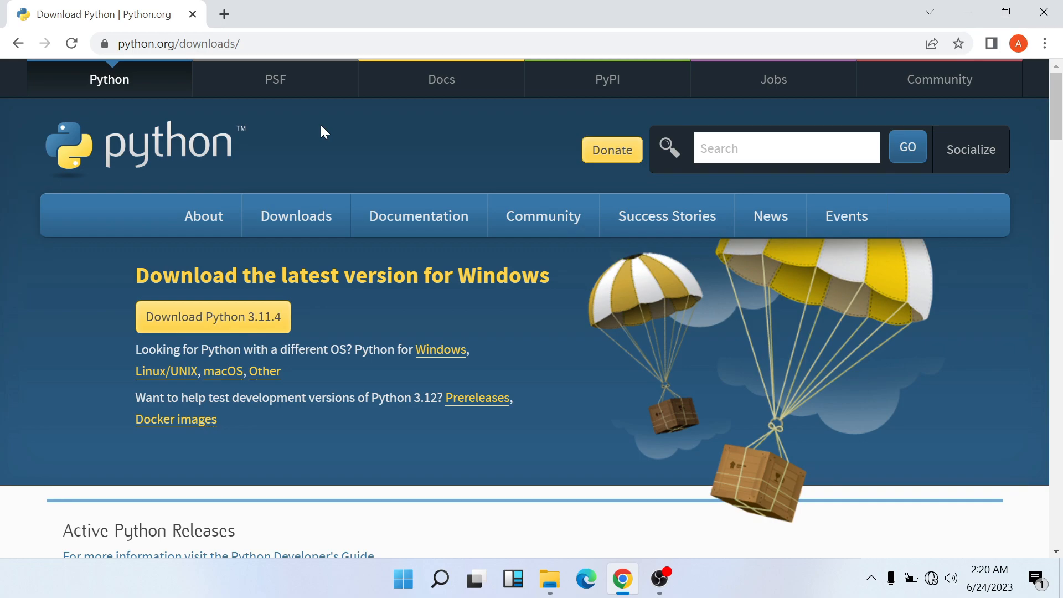
Step: Browse python.org's Downloads options, then search the taskbar for PowerShell
{"action": "left_click", "coordinate": [296, 216]}
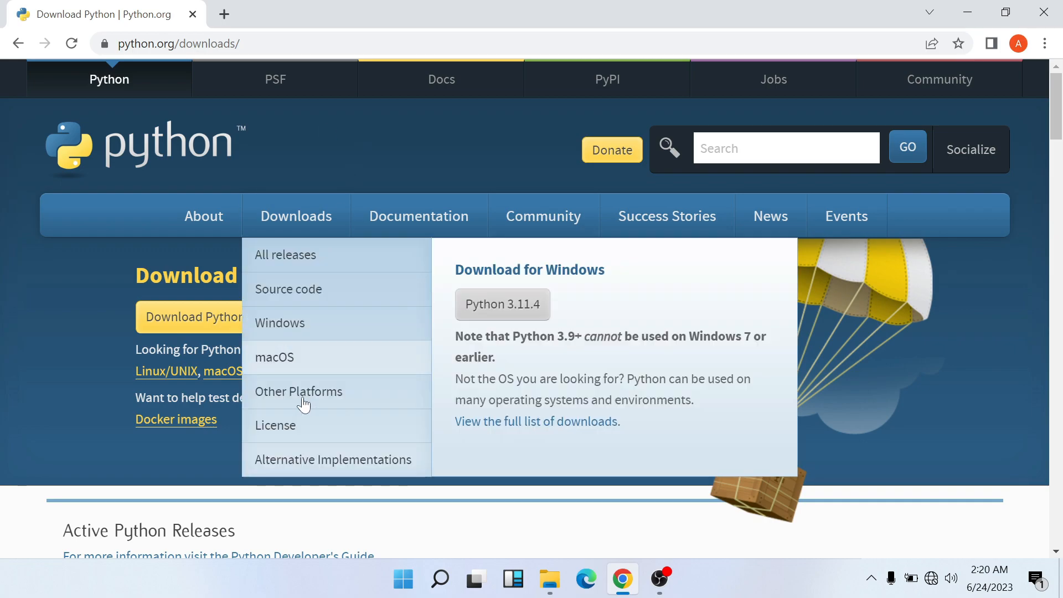
{"action": "left_click", "coordinate": [439, 578]}
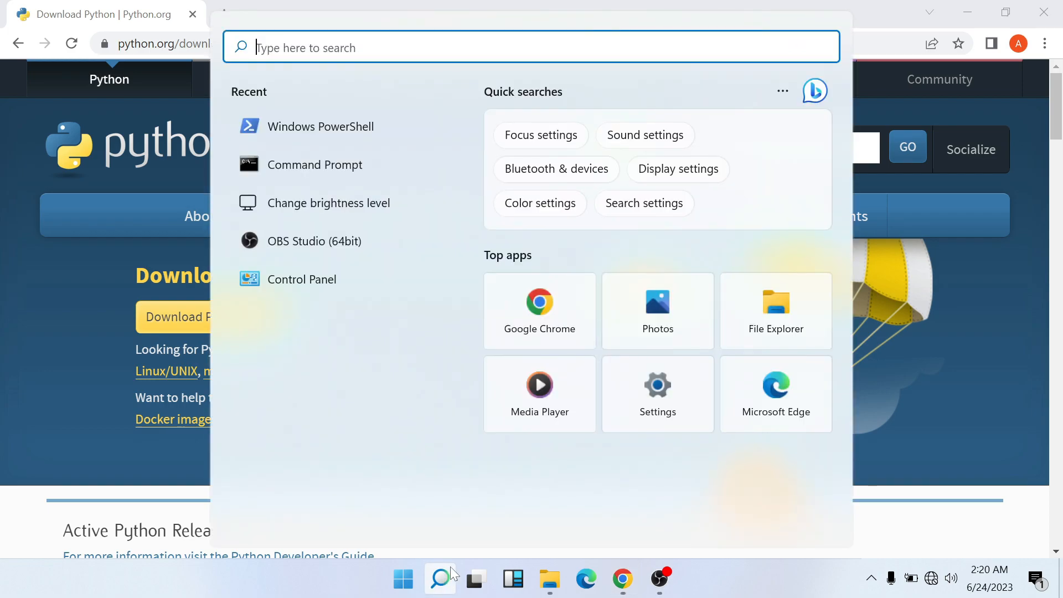
{"action": "type", "text": "power"}
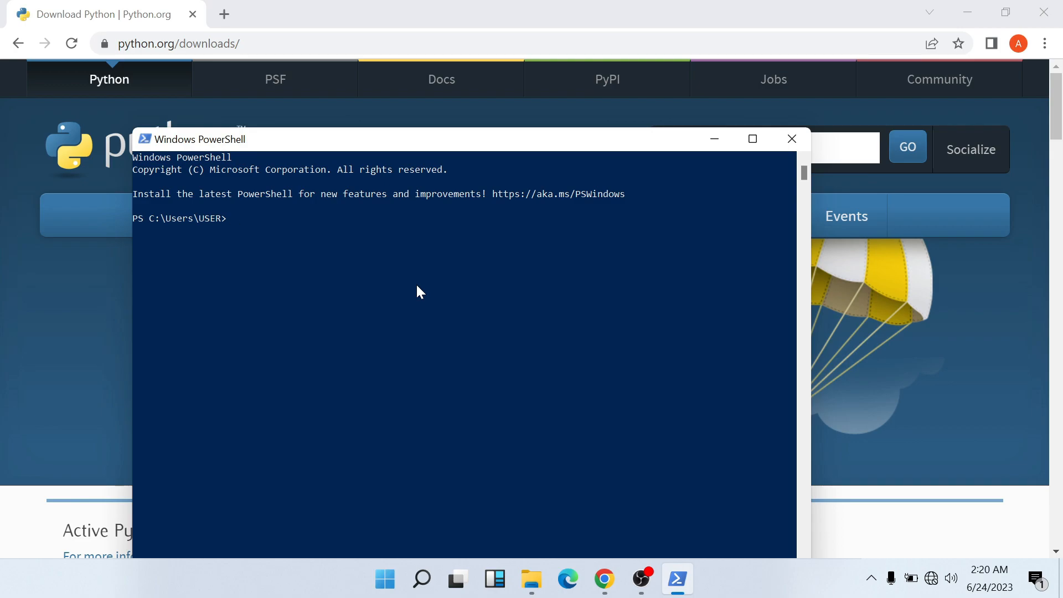
{"action": "type", "text": "python"}
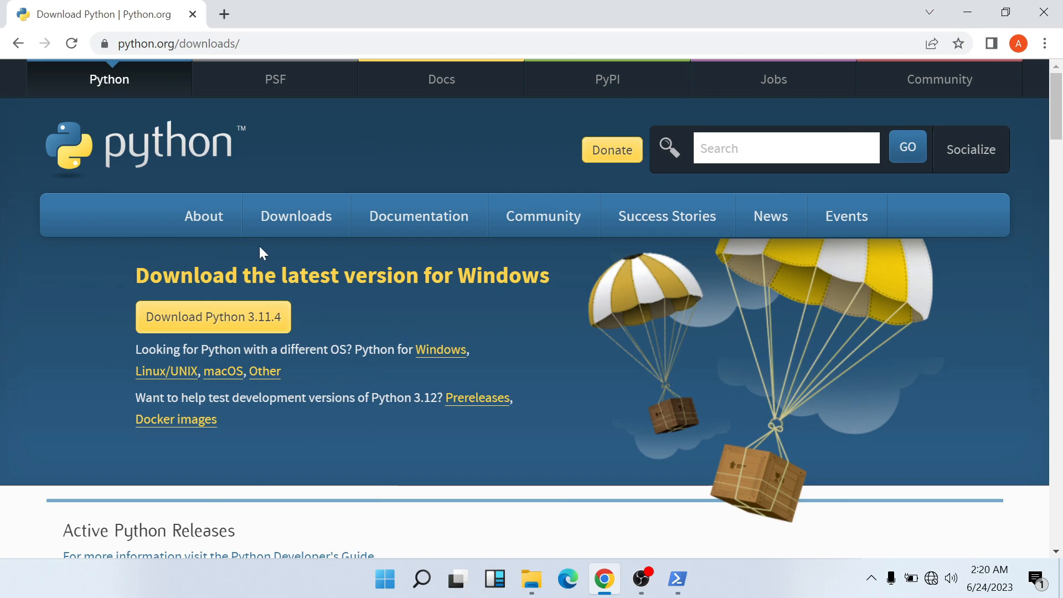
{"action": "mouse_move", "coordinate": [112, 308]}
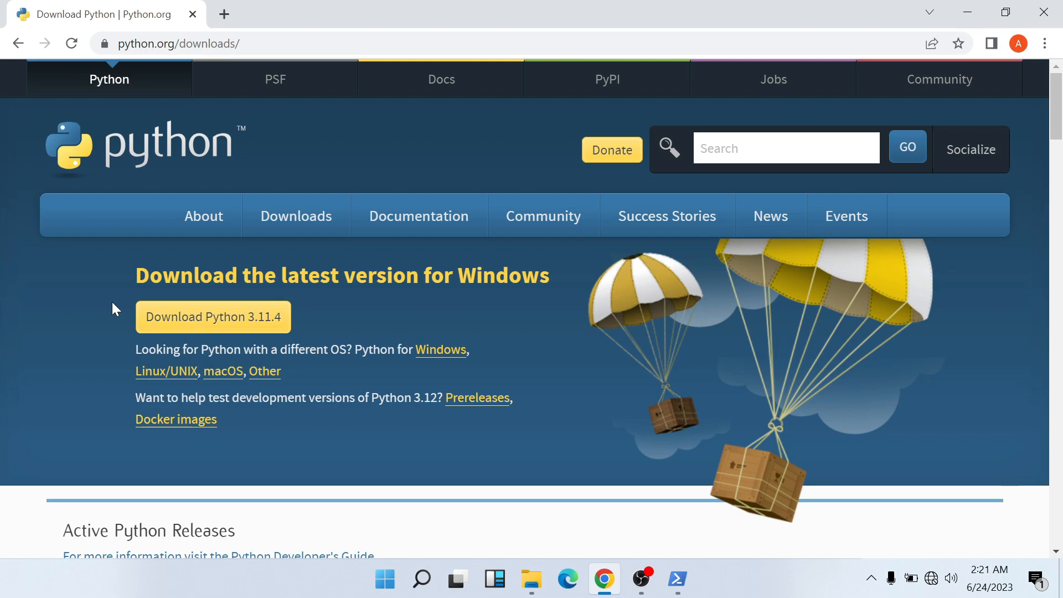
{"action": "mouse_move", "coordinate": [303, 333]}
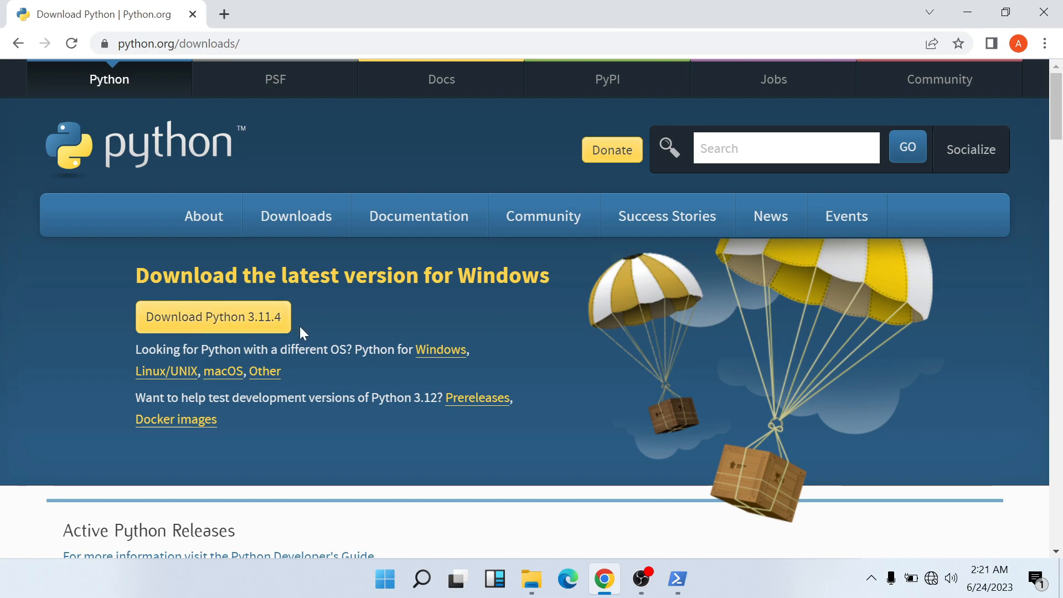
{"action": "mouse_move", "coordinate": [308, 331]}
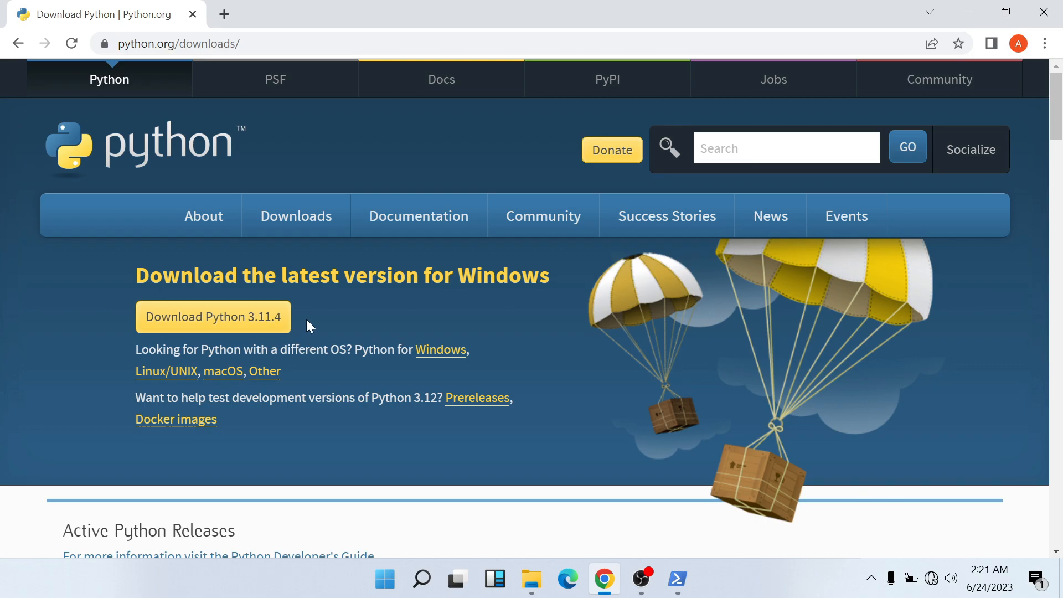
{"action": "mouse_move", "coordinate": [236, 327]}
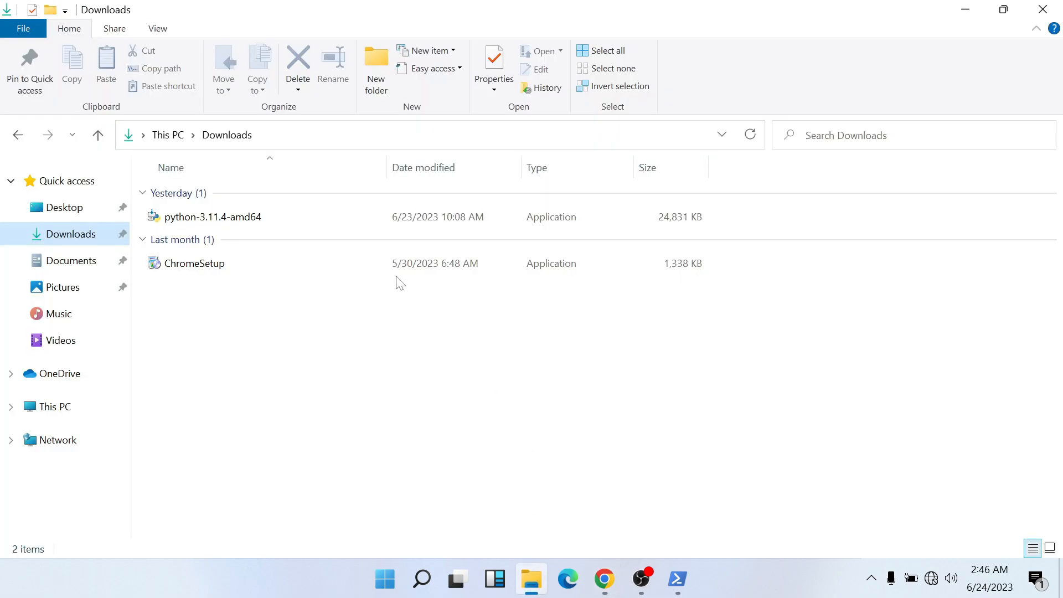
Step: Open the python-3.11.4-amd64 installer from the Downloads folder via its context menu
{"action": "left_click", "coordinate": [212, 217]}
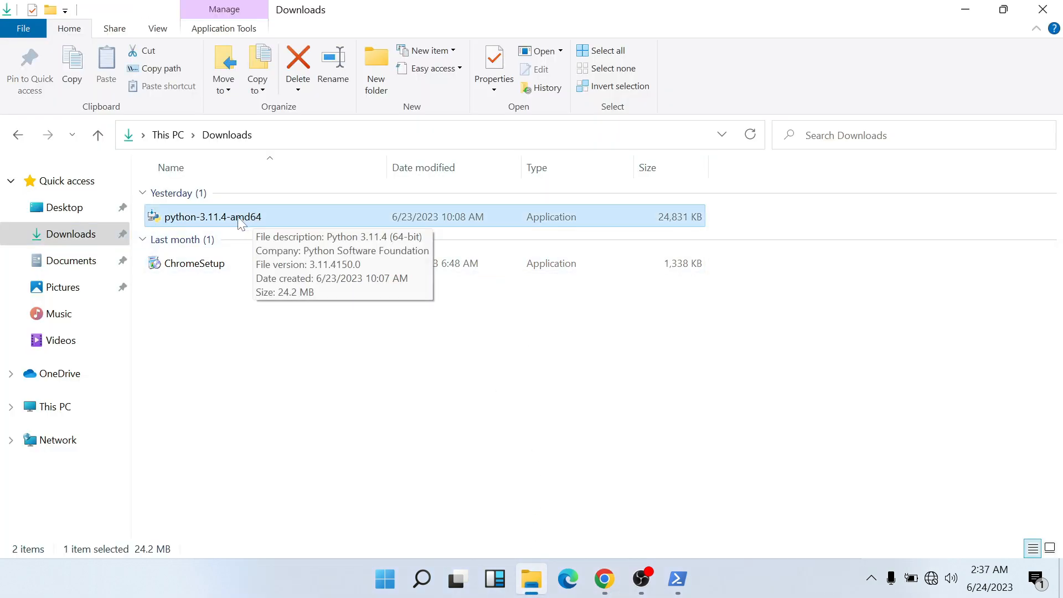
{"action": "right_click", "coordinate": [212, 217]}
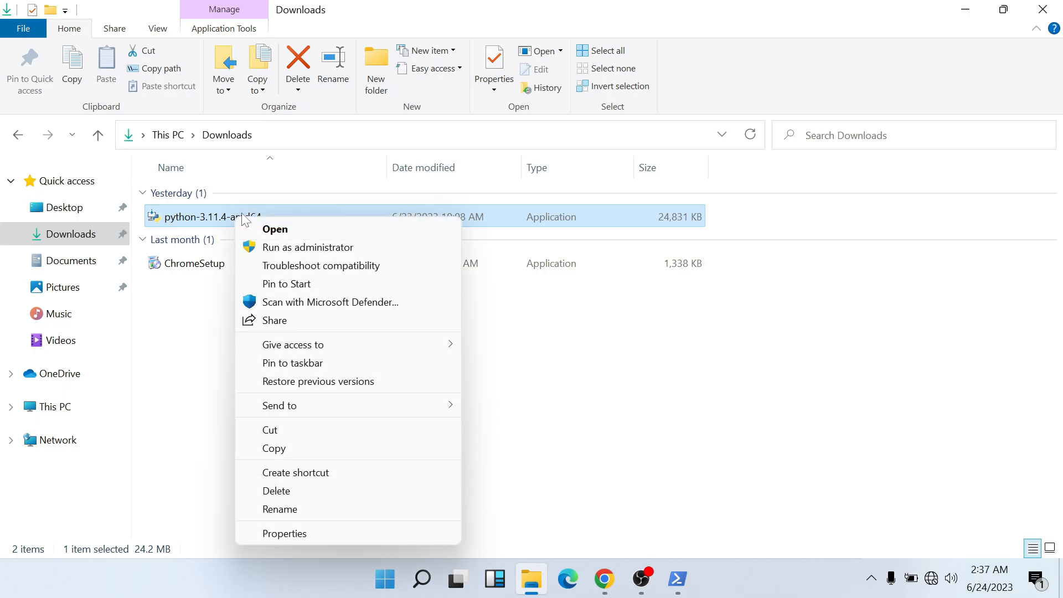
{"action": "left_click", "coordinate": [275, 228]}
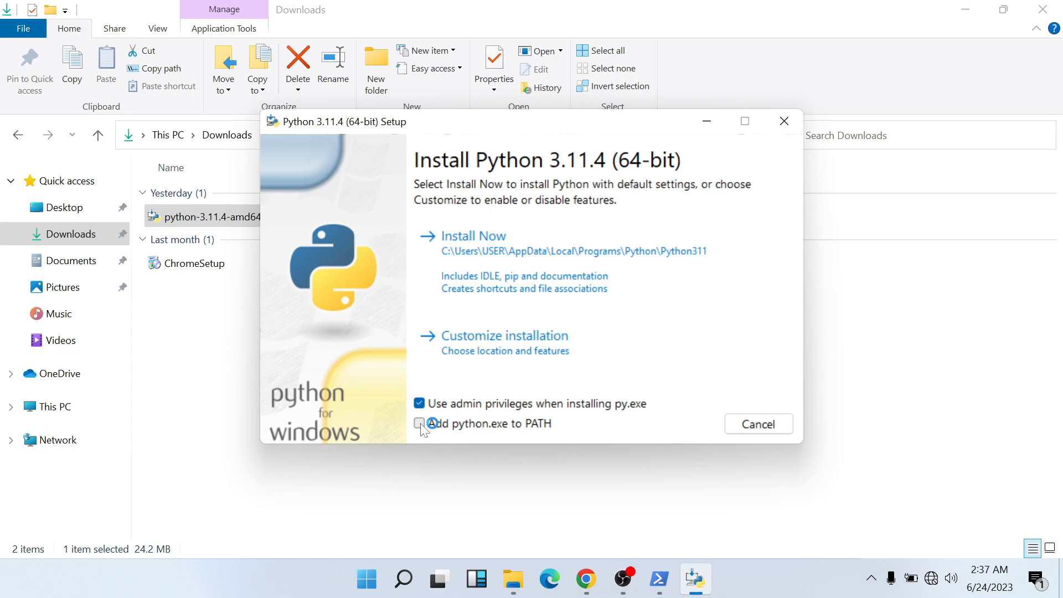
Step: Install Python 3.11.4 via Install Now with python.exe added to PATH, then close setup
{"action": "left_click", "coordinate": [419, 423]}
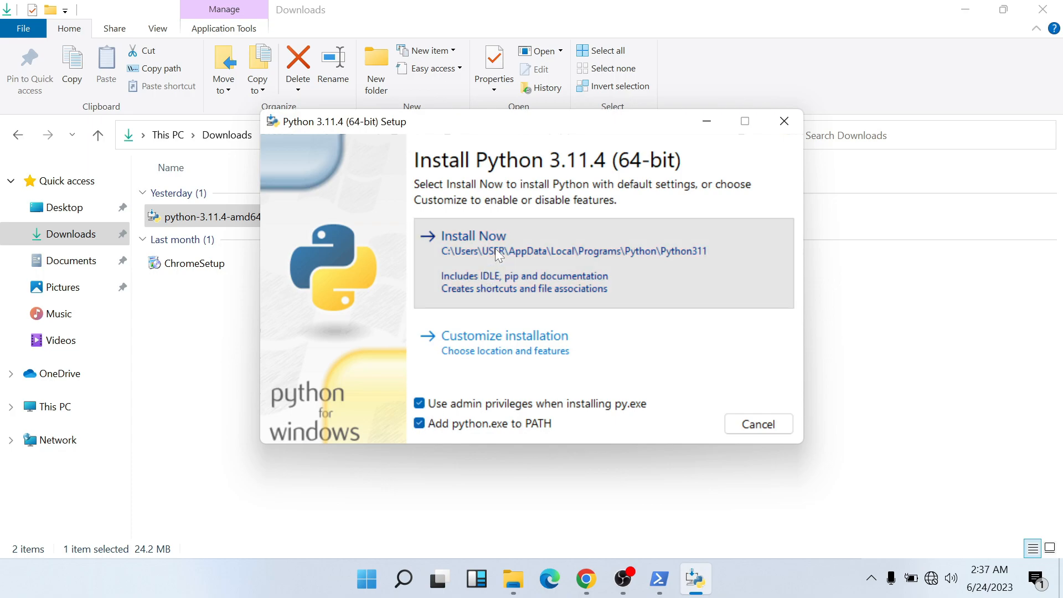
{"action": "left_click", "coordinate": [464, 236]}
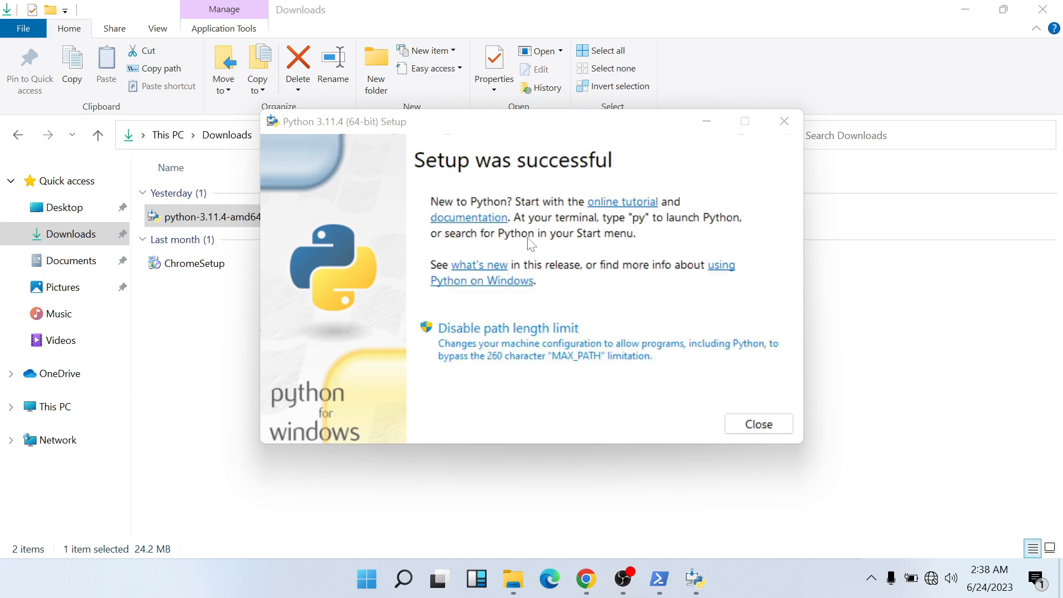
{"action": "mouse_move", "coordinate": [537, 239]}
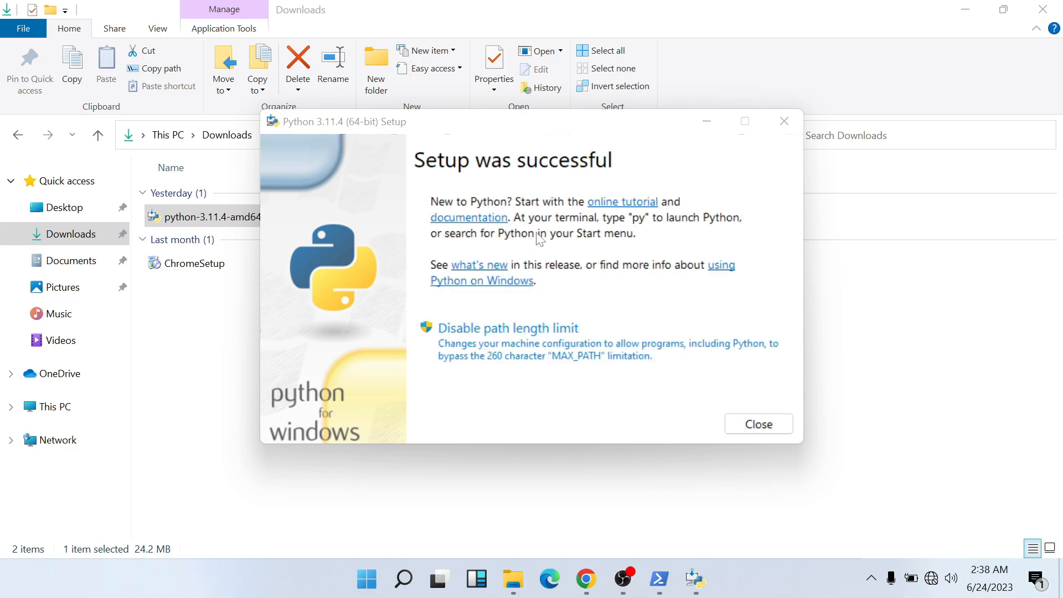
{"action": "left_click", "coordinate": [757, 423]}
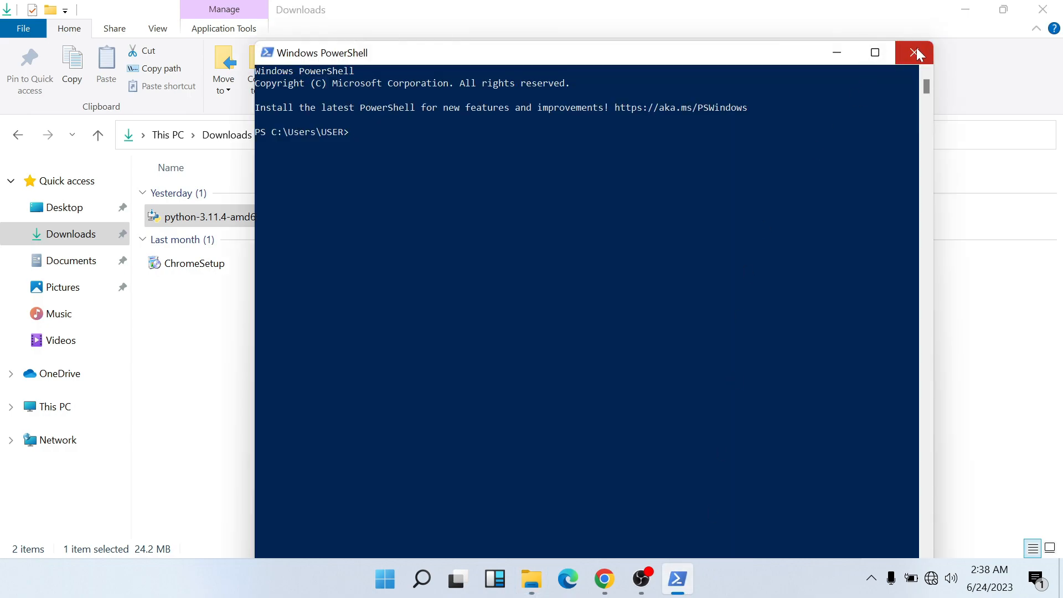
Step: Replace the PowerShell window with a fresh one and start python
{"action": "left_click", "coordinate": [913, 53]}
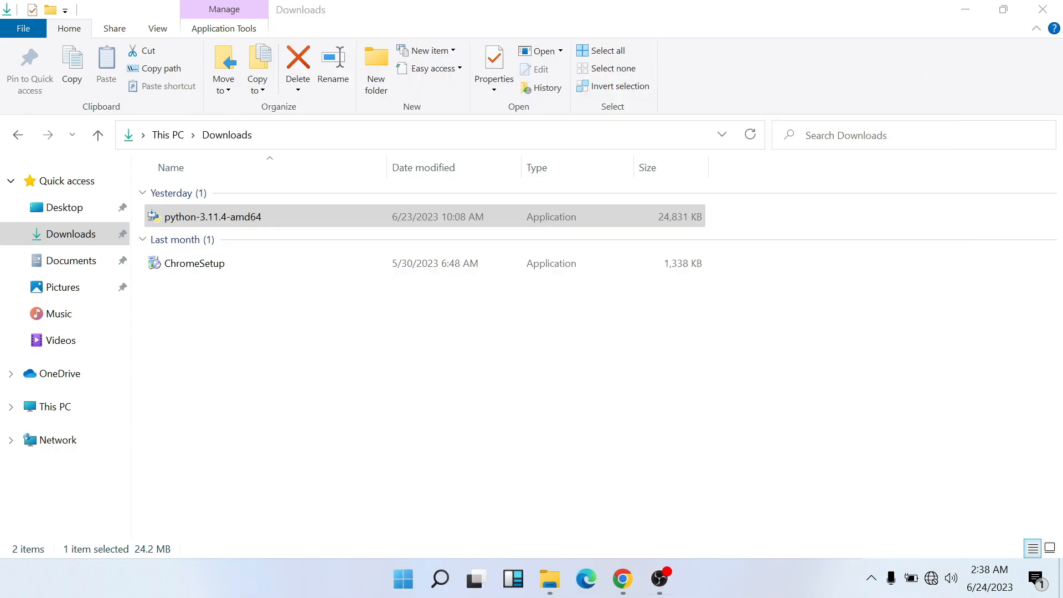
{"action": "left_click", "coordinate": [439, 579]}
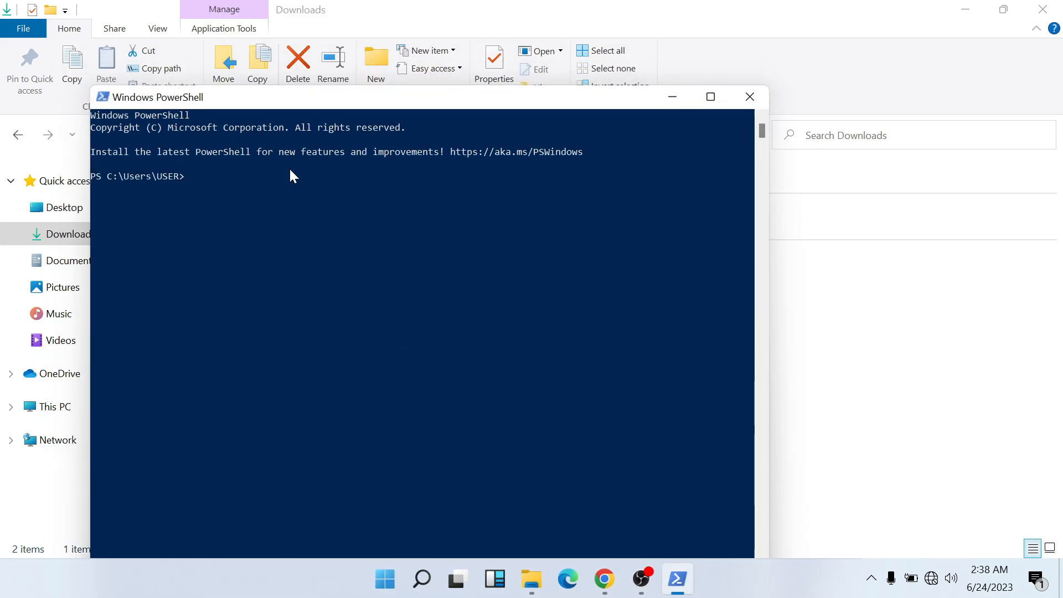
{"action": "type", "text": "python"}
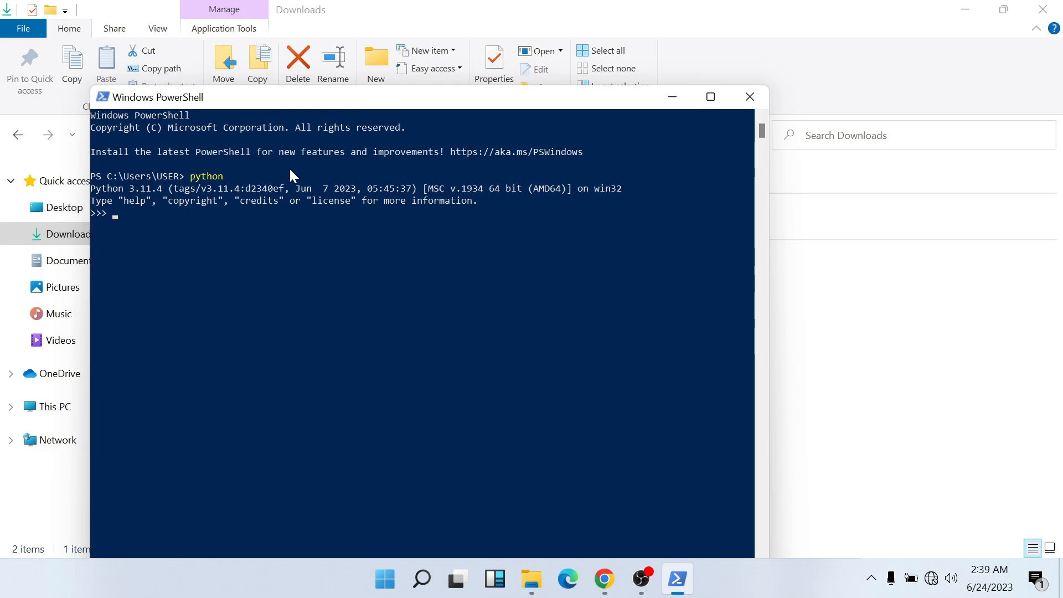
Step: Enter print("hello") at the Python prompt
{"action": "type", "text": "print)"}
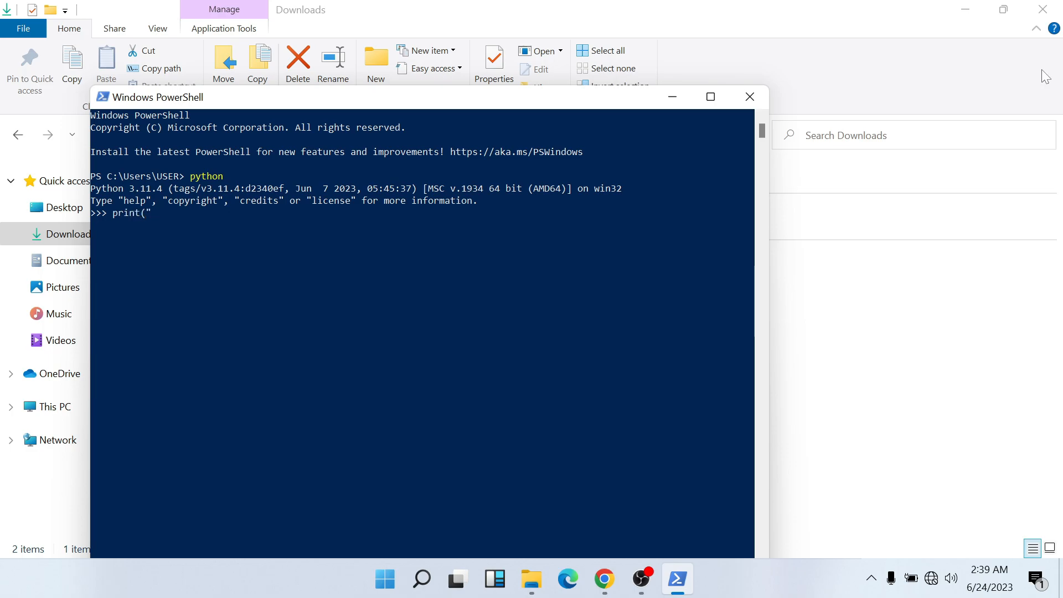
{"action": "type", "text": "hello"}
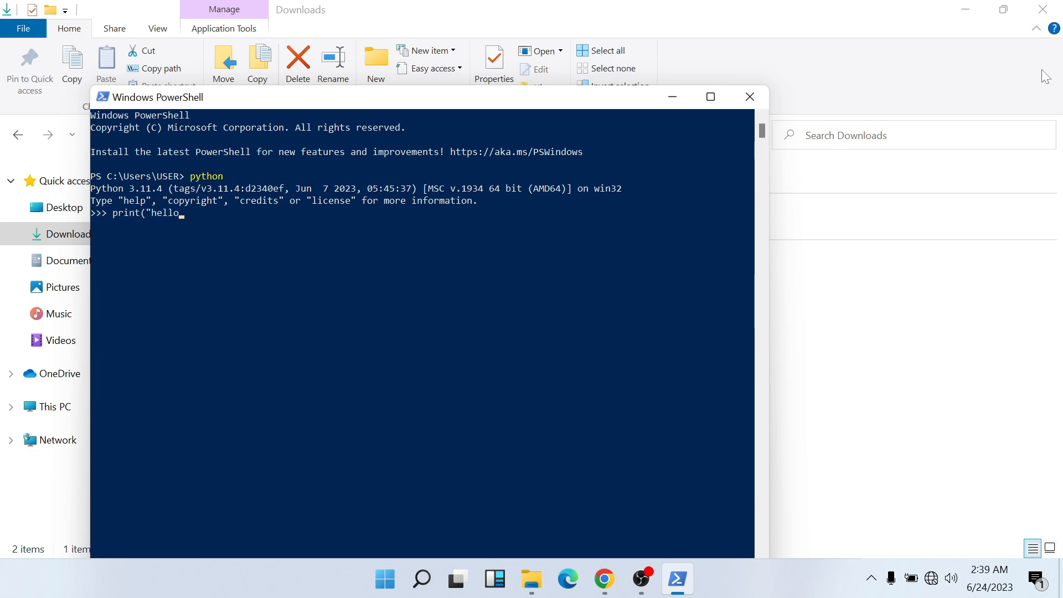
{"action": "type", "text": "\")"}
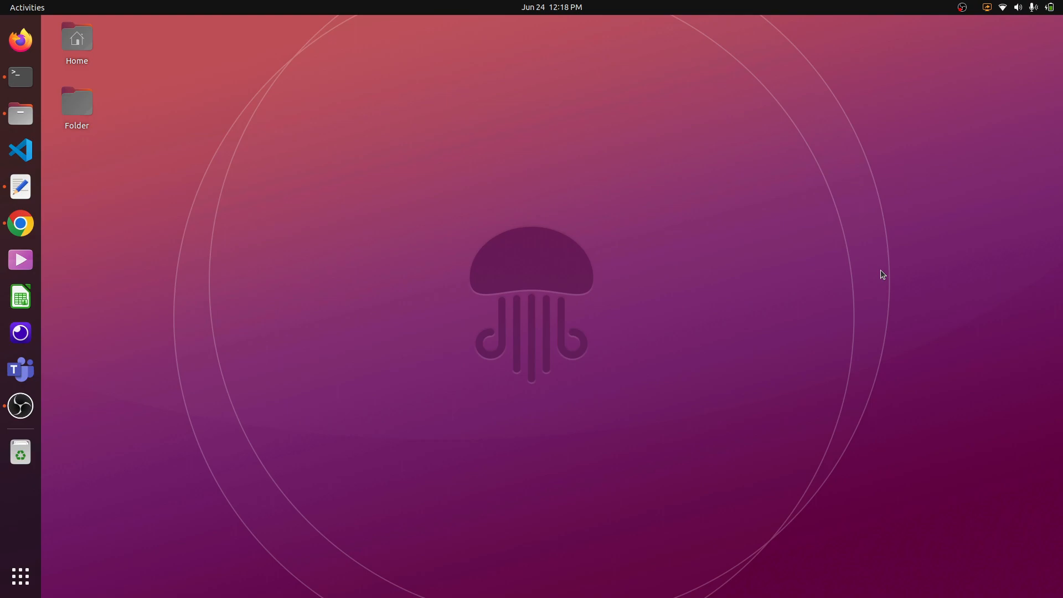
{"action": "mouse_move", "coordinate": [160, 210]}
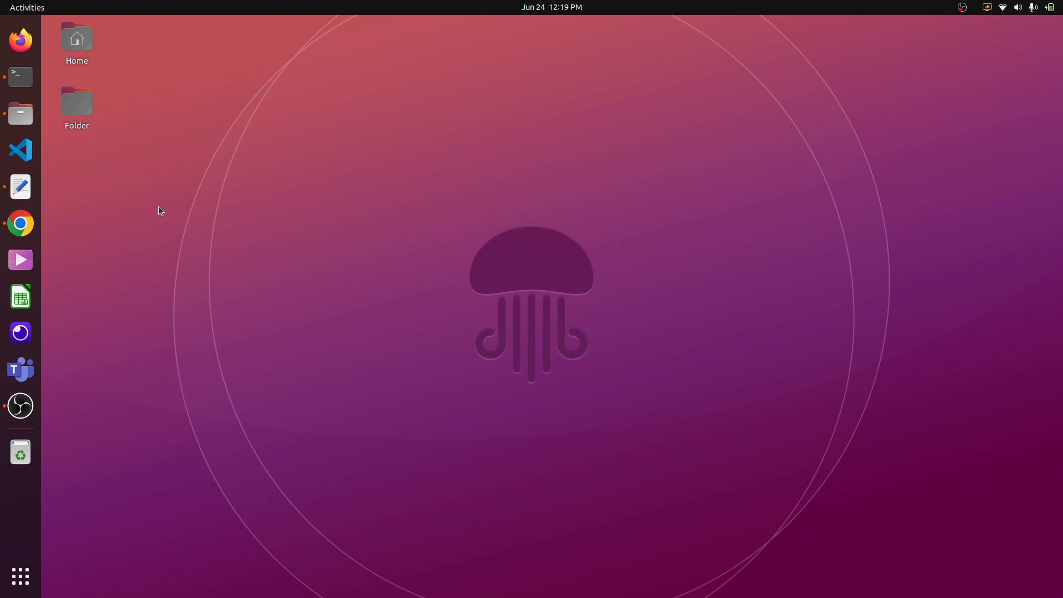
Step: Launch Terminal from the Ubuntu dock
{"action": "left_click", "coordinate": [20, 76]}
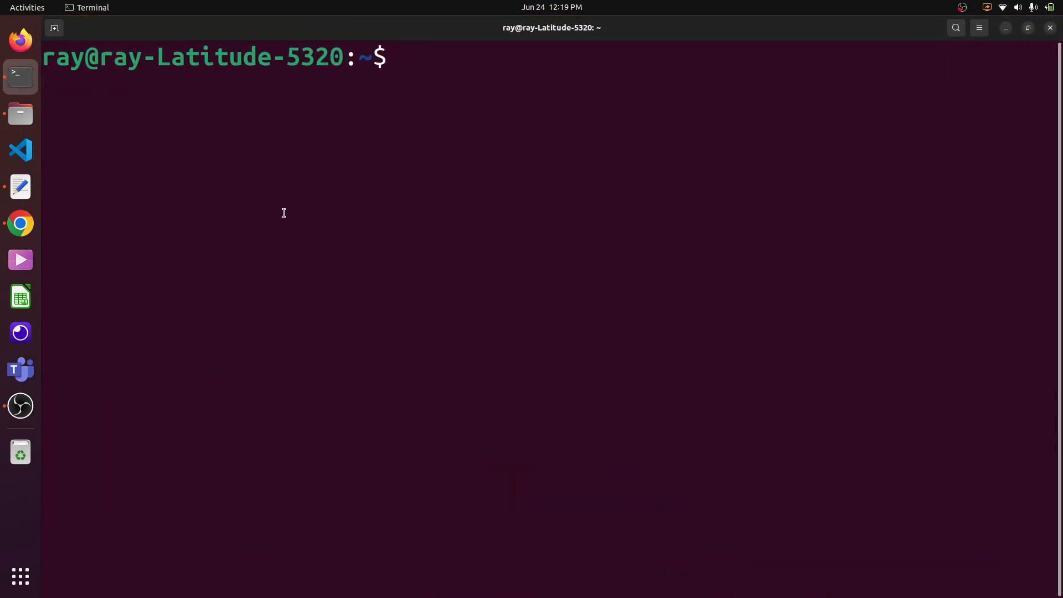
Step: Run python --version and lsb_release -a, then start the python REPL
{"action": "type", "text": "py"}
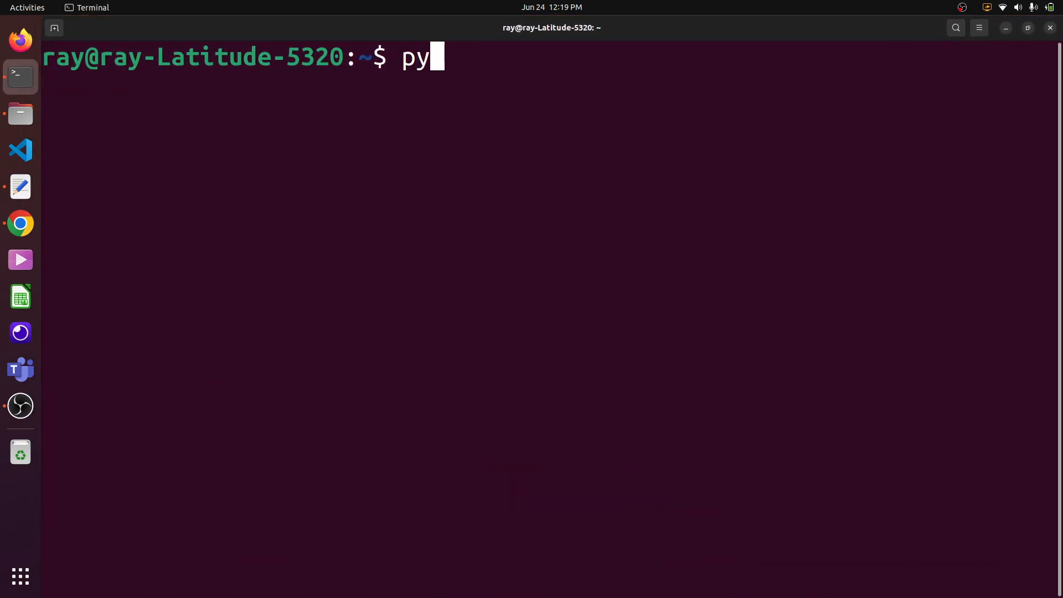
{"action": "type", "text": "thon --version"}
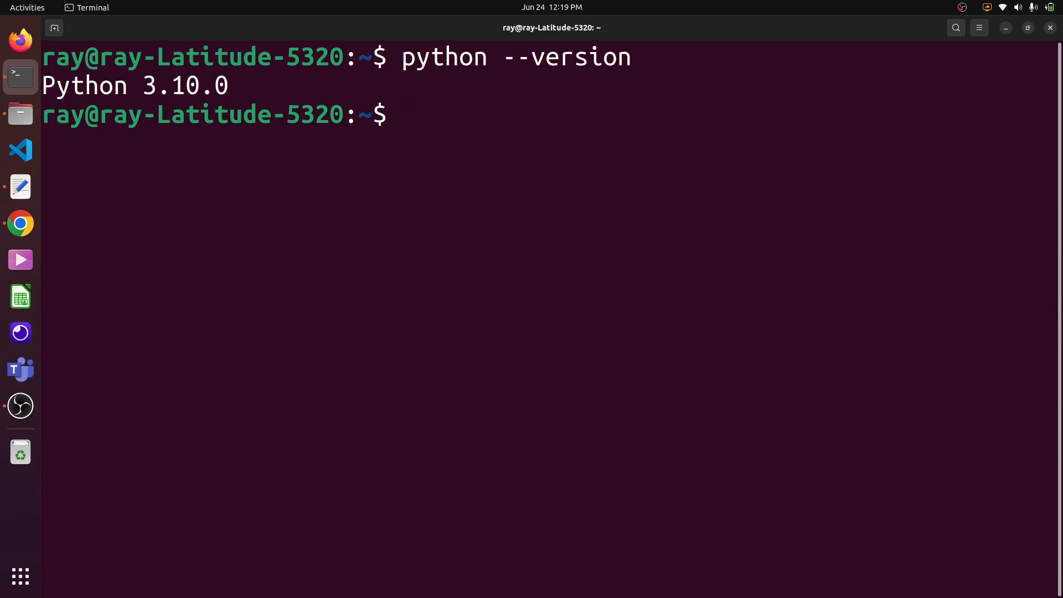
{"action": "type", "text": "l"}
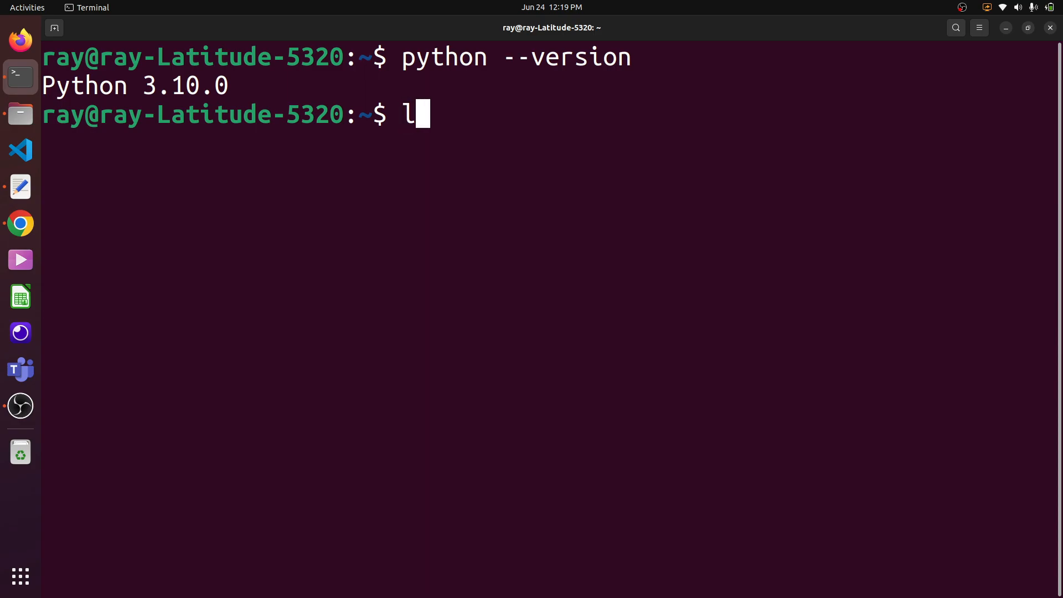
{"action": "type", "text": "sb_release -a"}
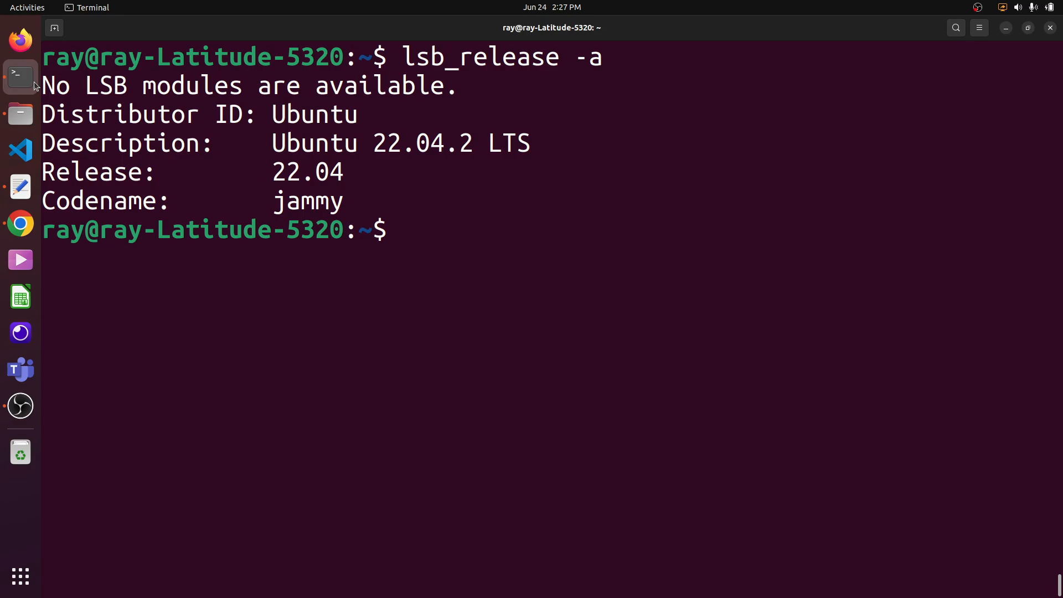
{"action": "type", "text": "python"}
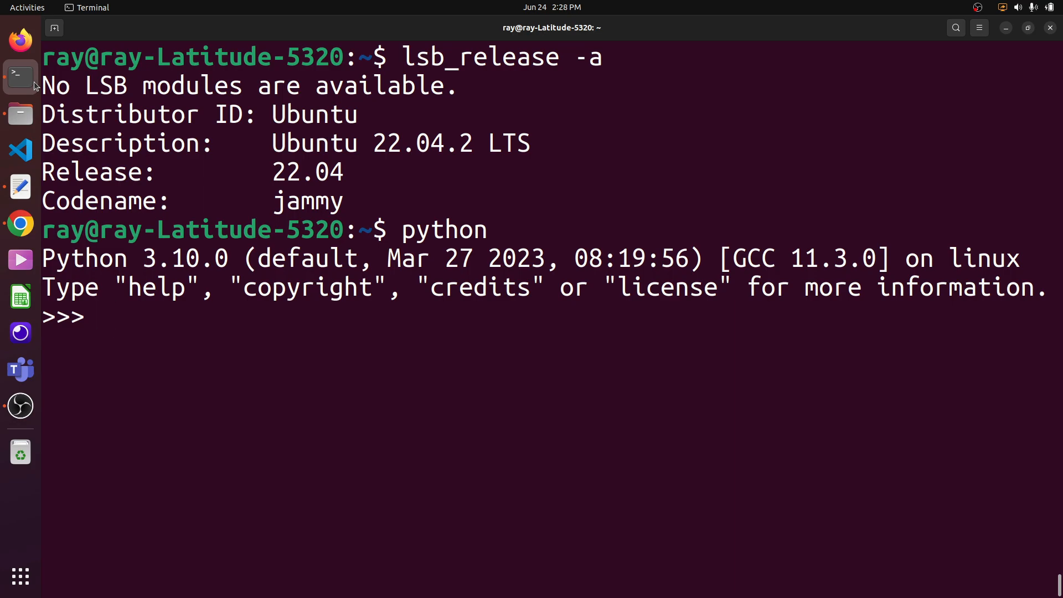
Step: Evaluate 1 + 1, print "hello word", and type exit() to leave the REPL
{"action": "type", "text": "1"}
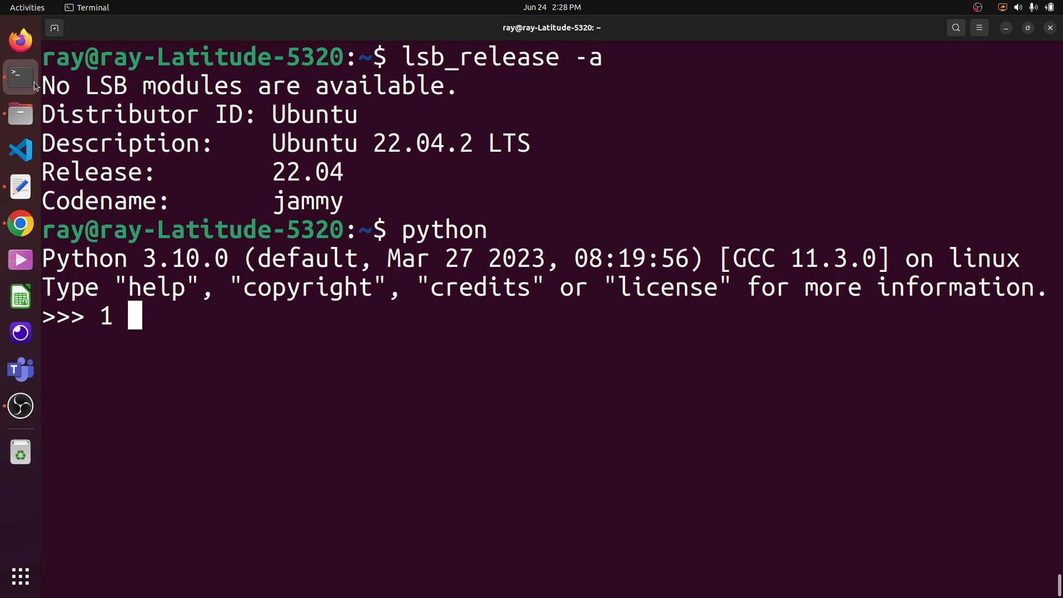
{"action": "type", "text": "+ 1"}
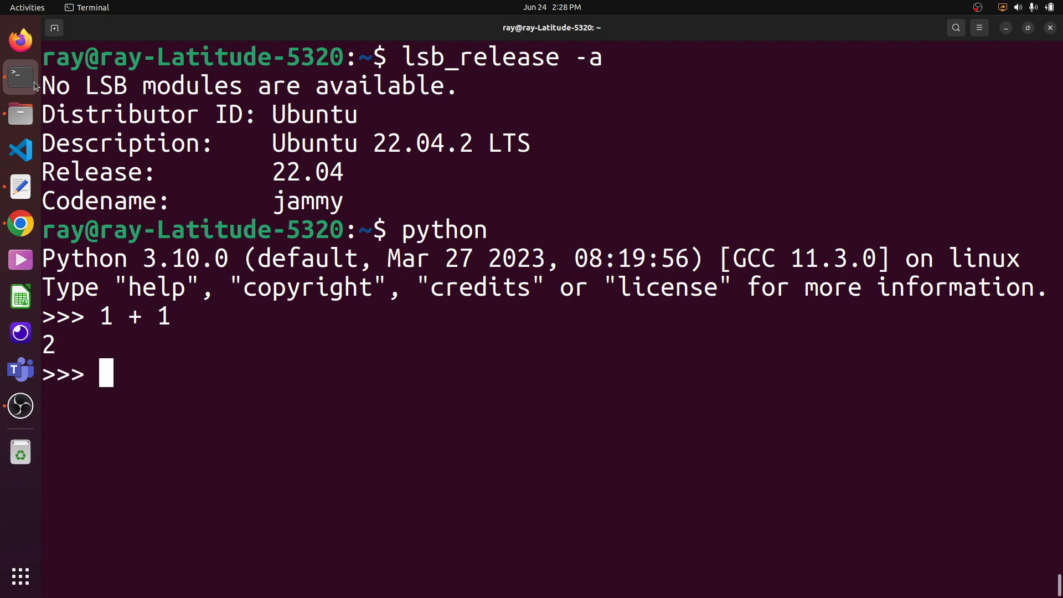
{"action": "type", "text": "print"}
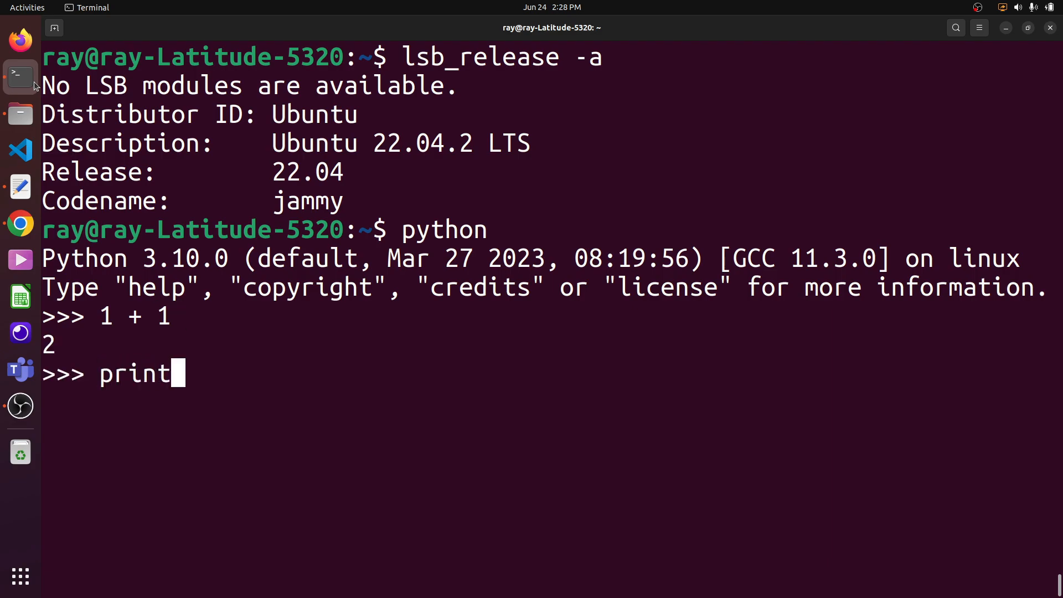
{"action": "type", "text": "(\"he"}
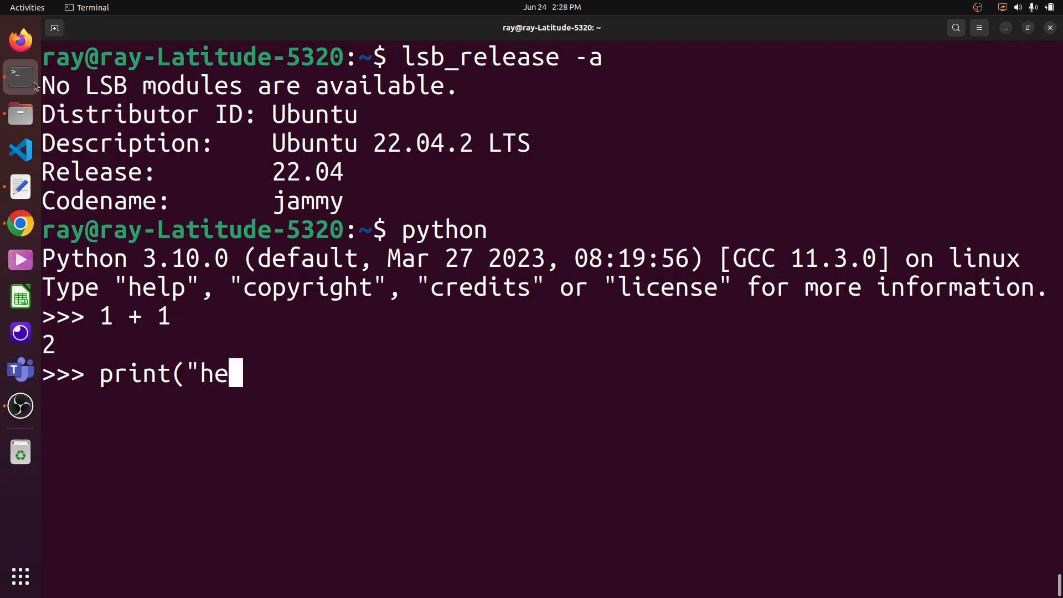
{"action": "type", "text": "llo wor"}
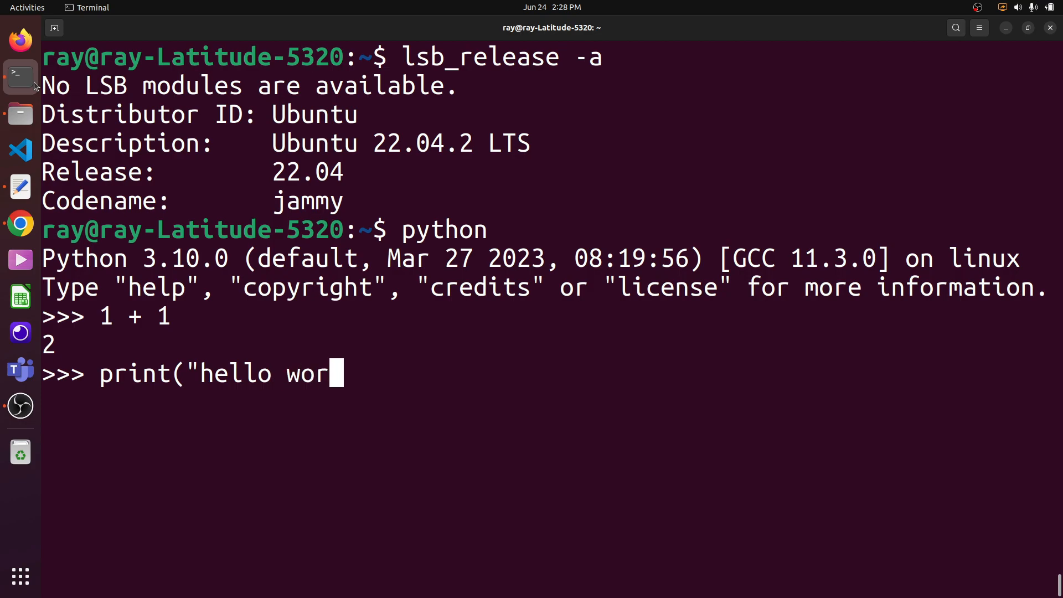
{"action": "type", "text": "d\""}
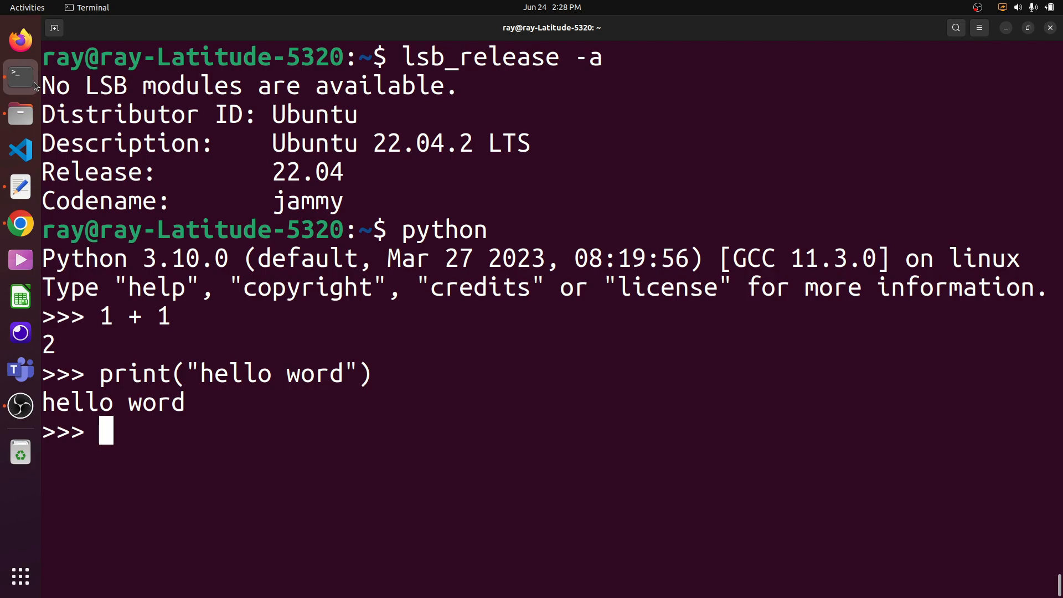
{"action": "type", "text": "ex"}
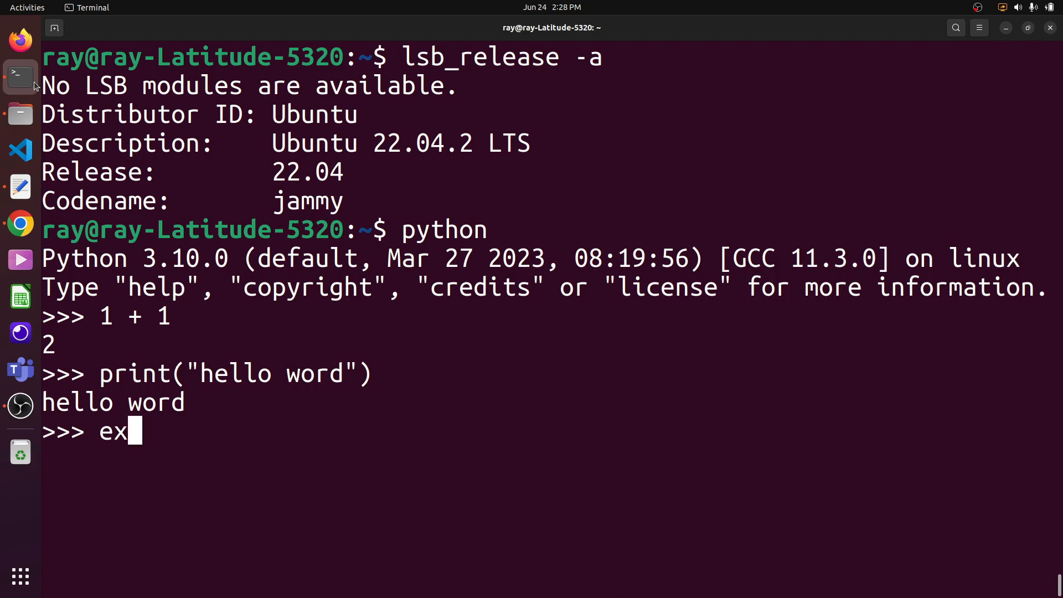
{"action": "type", "text": "it()"}
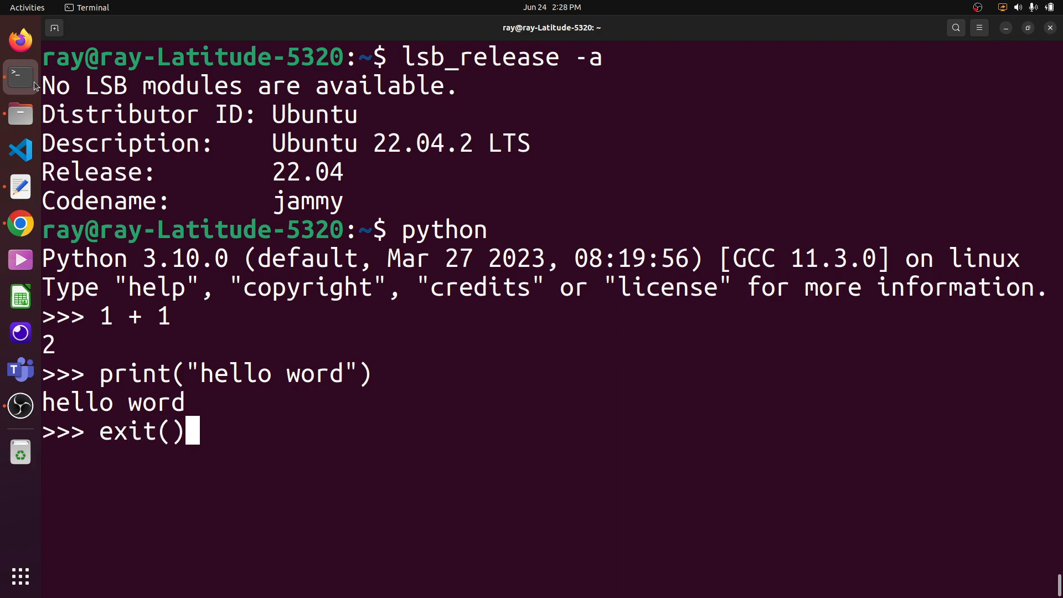